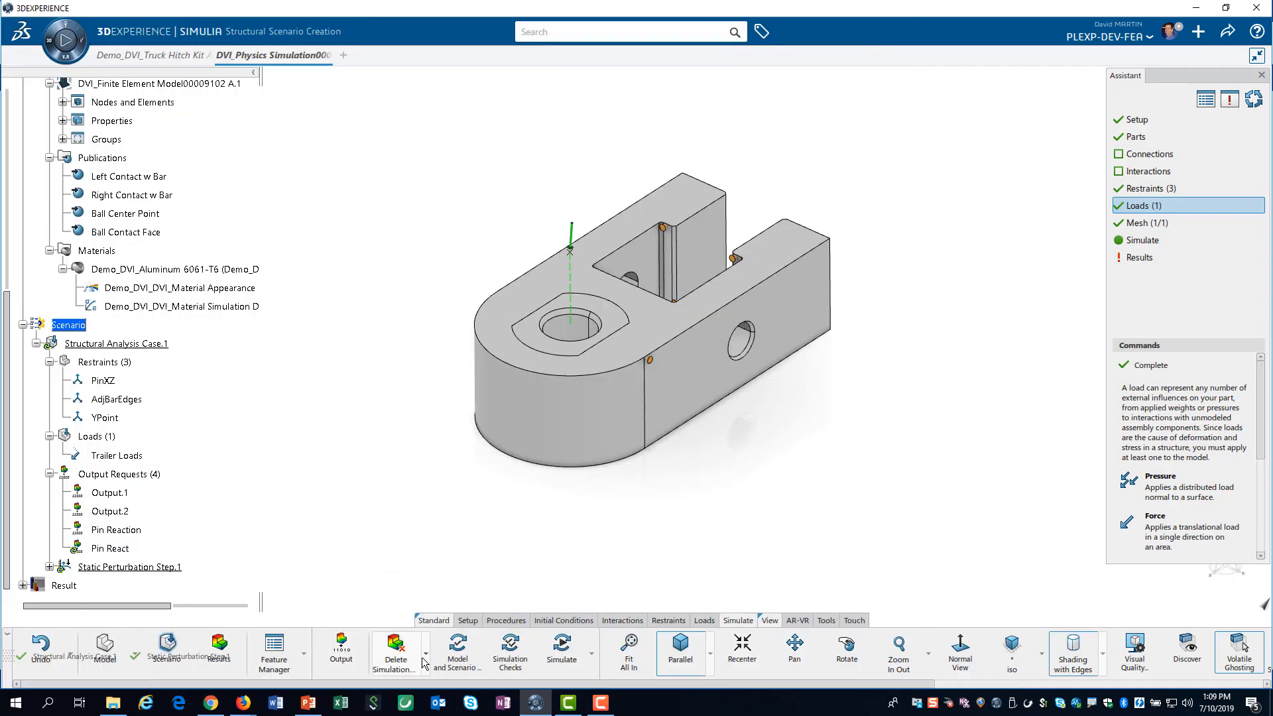
Confirm Local as the Results Storage location for Structural Analysis Case.1.
click(426, 671)
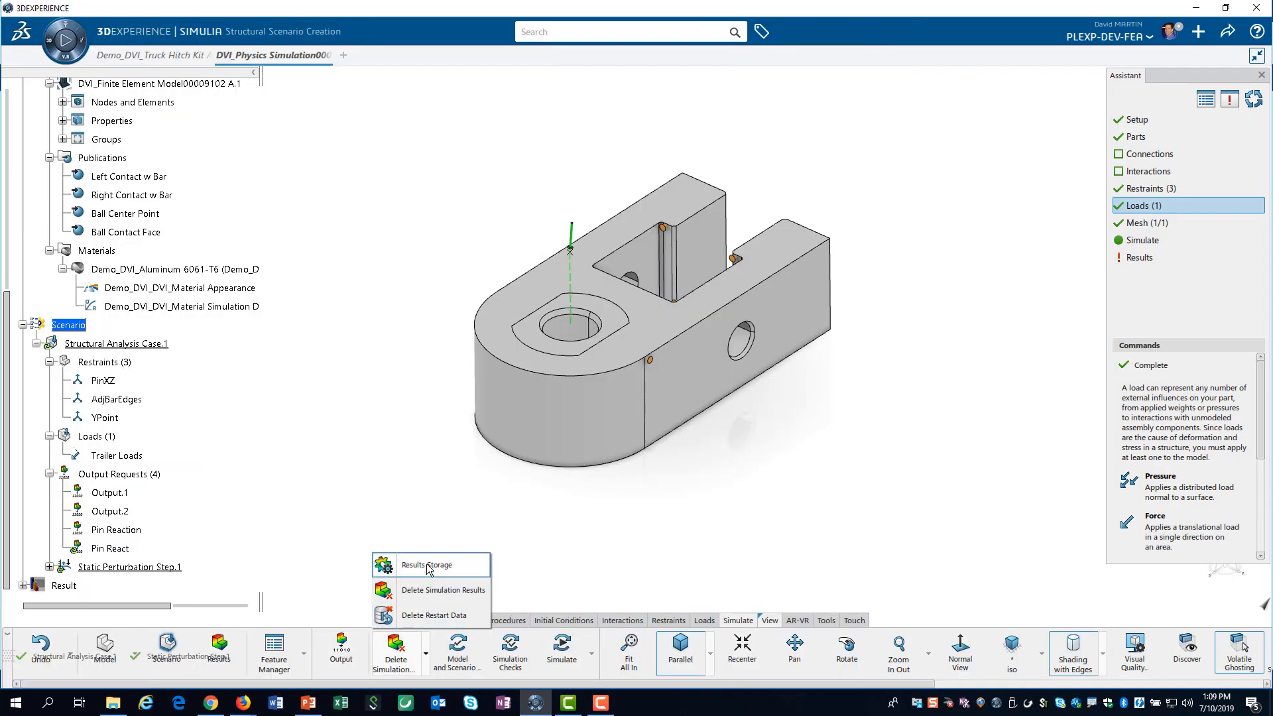
click(429, 565)
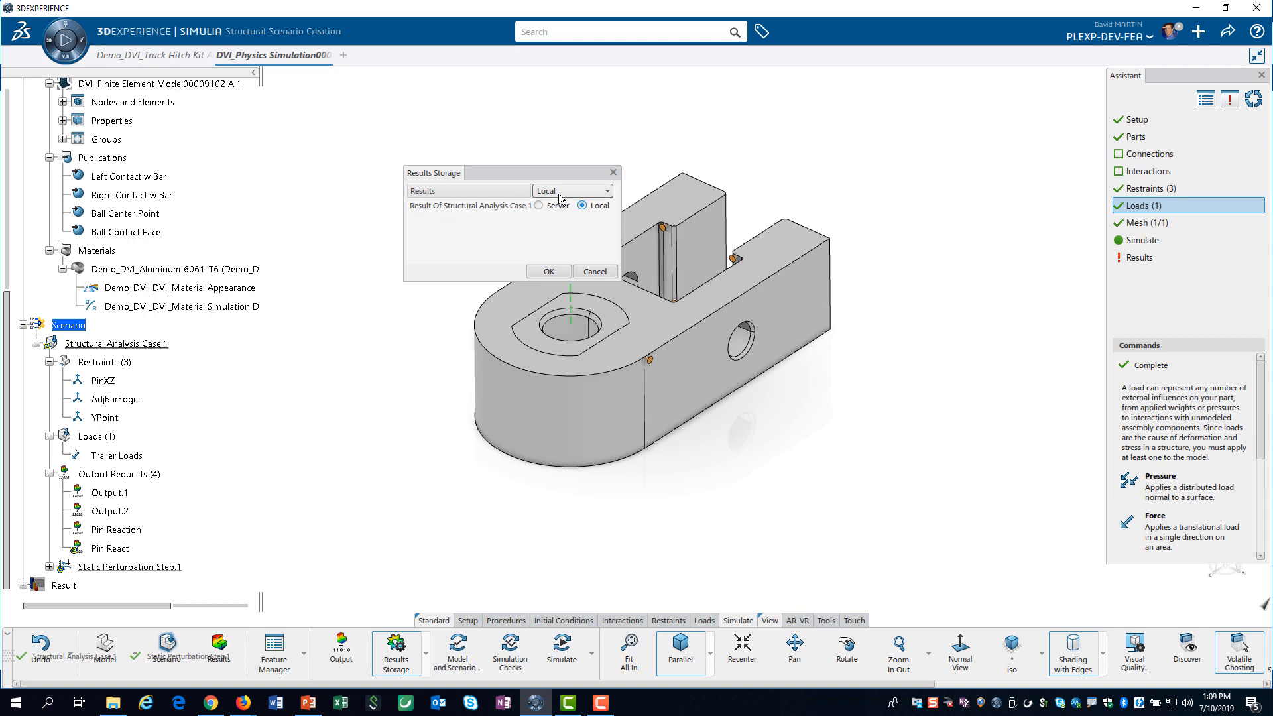
mouse_move(535, 261)
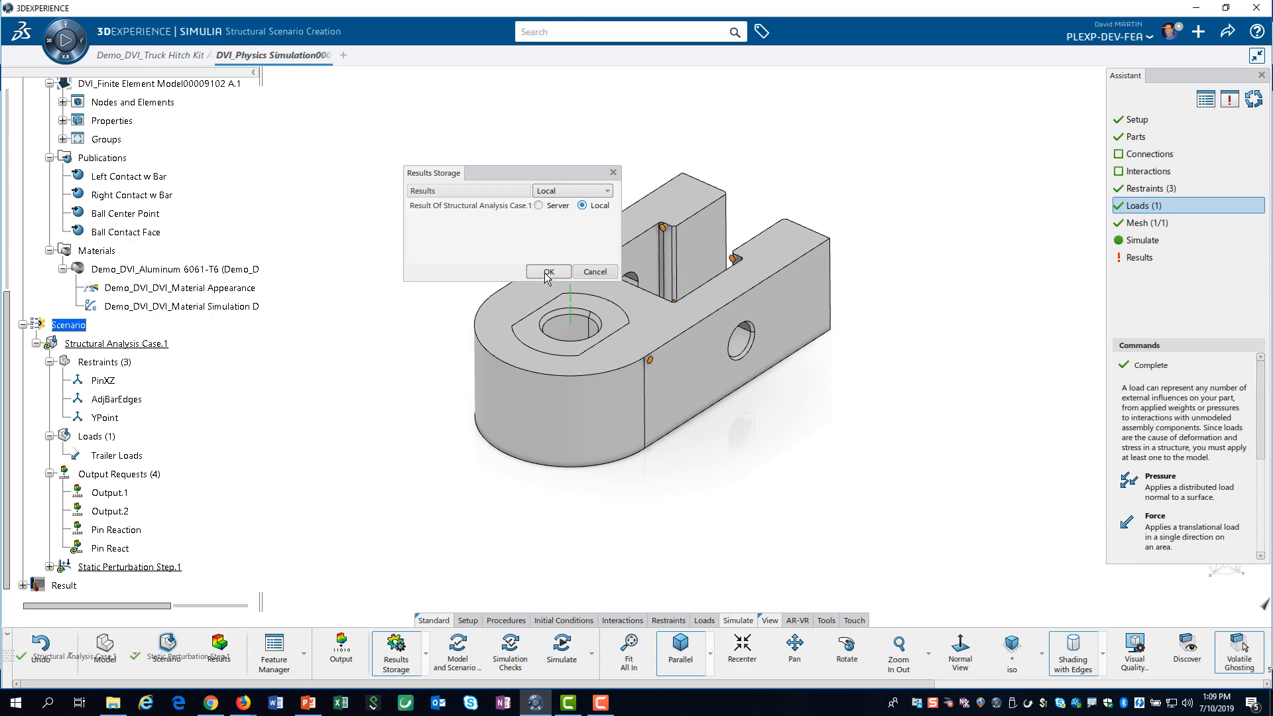
click(547, 271)
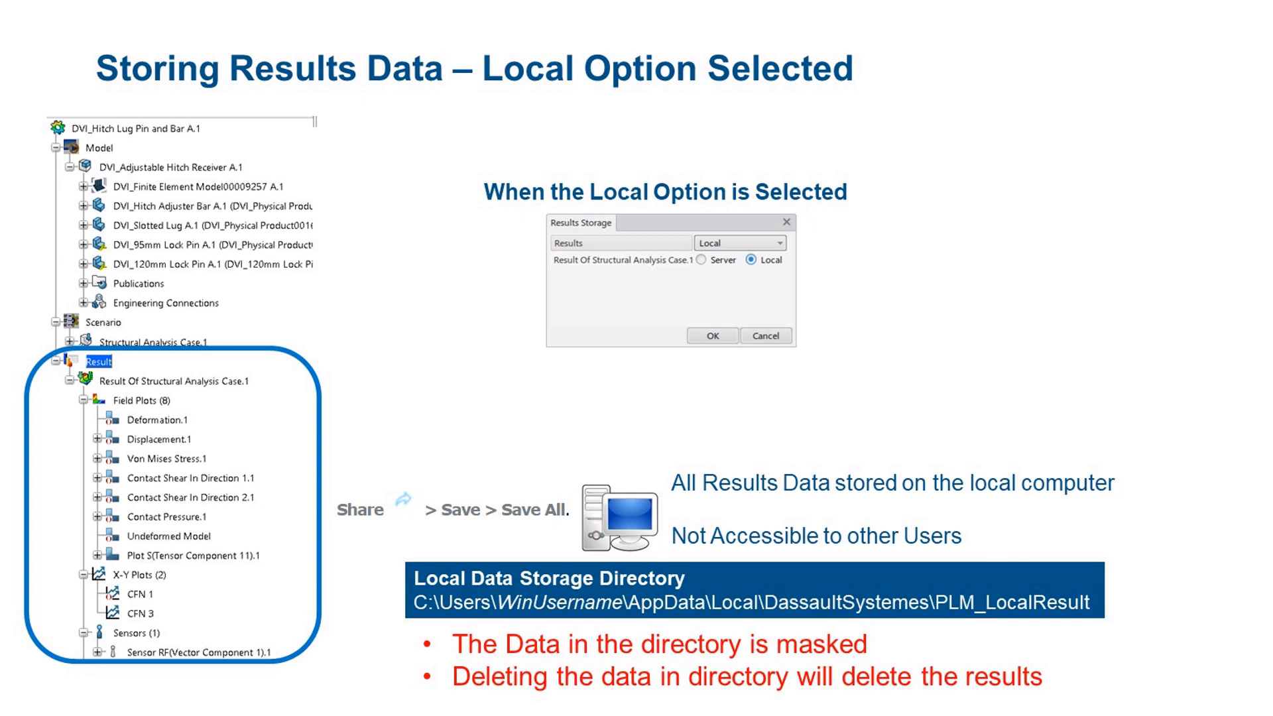
Advance past the 'Storing Results Data – Local Option Selected' slide.
key(right)
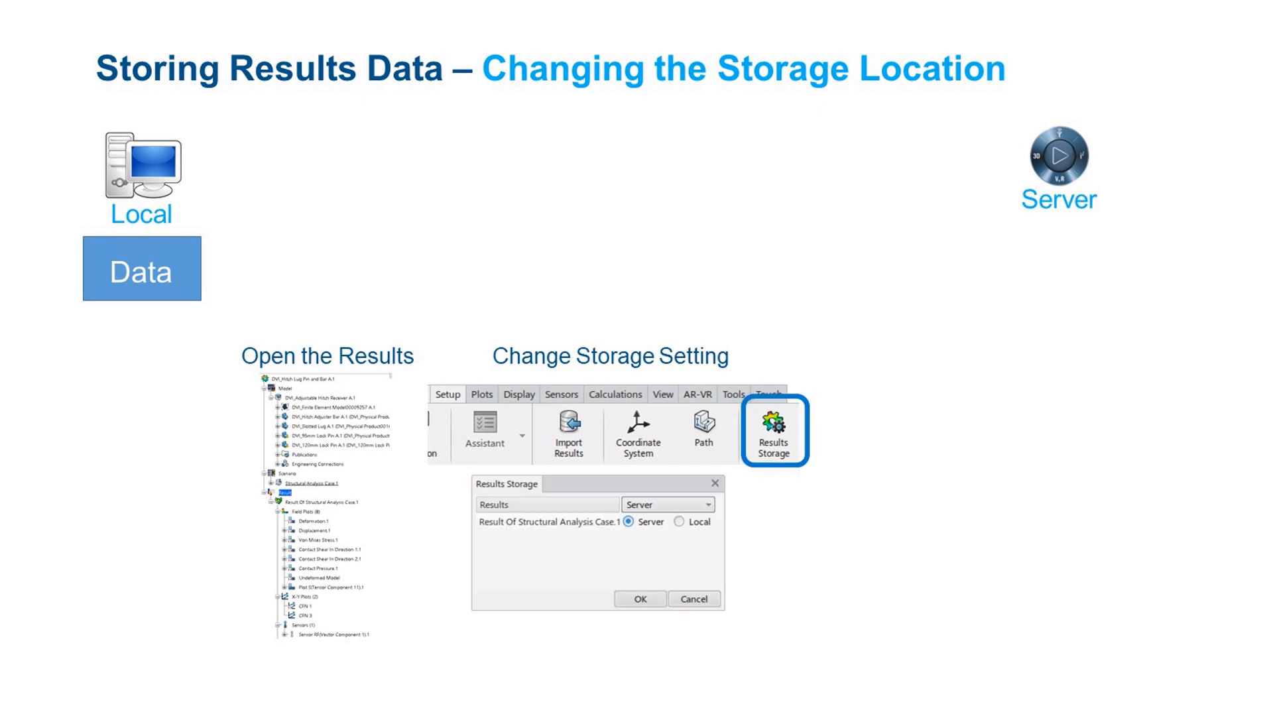
Reveal the switch from Server to Local storage, then move to the lightweight data slide.
click(680, 526)
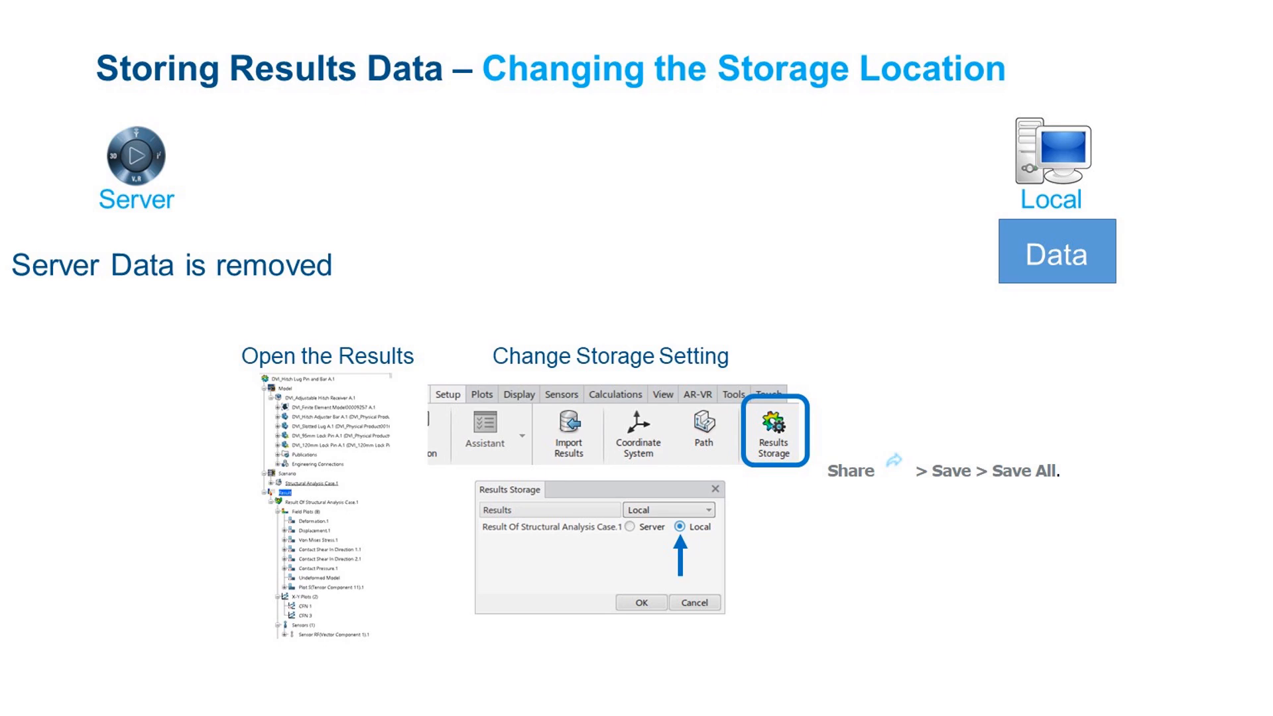
key(Right)
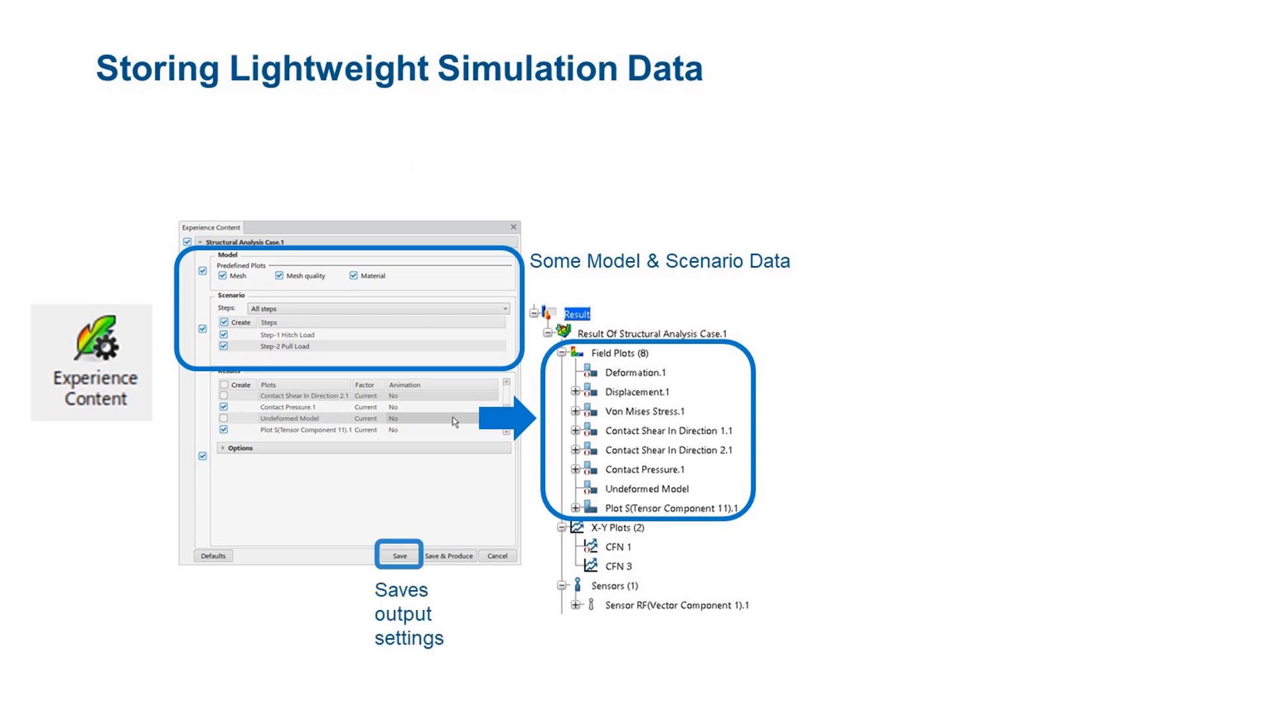
Reveal the Save & Produce callout explaining it creates lightweight results.
click(448, 555)
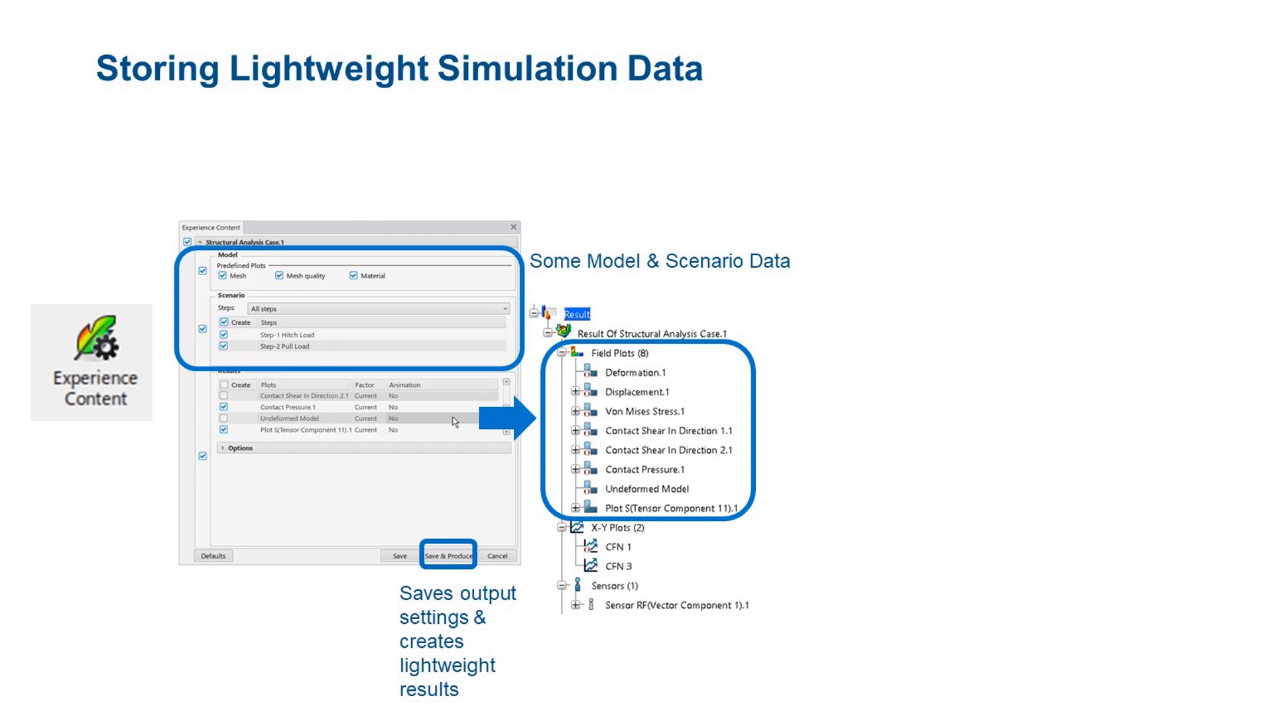